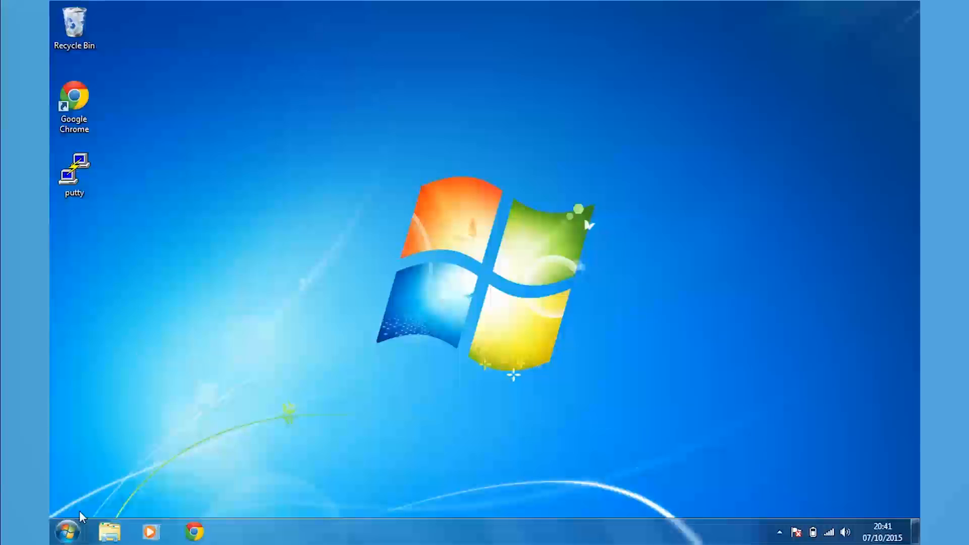
# Step: Open Computer Management via Manage on the Start menu's Computer entry
pyautogui.click(68, 531)
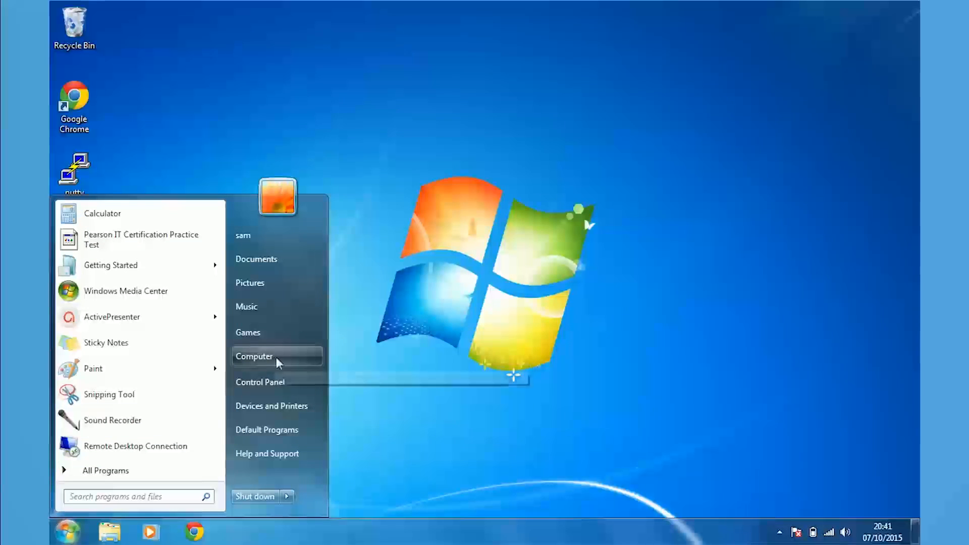
pyautogui.rightClick(254, 356)
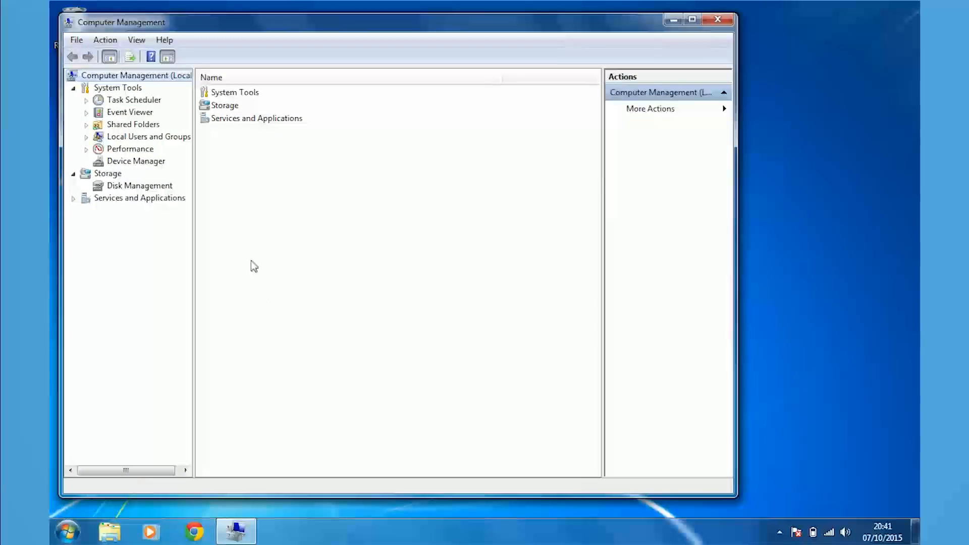
# Step: Show Device Manager and locate the Prolific USB-to-Serial Comm Port on COM4
pyautogui.click(136, 161)
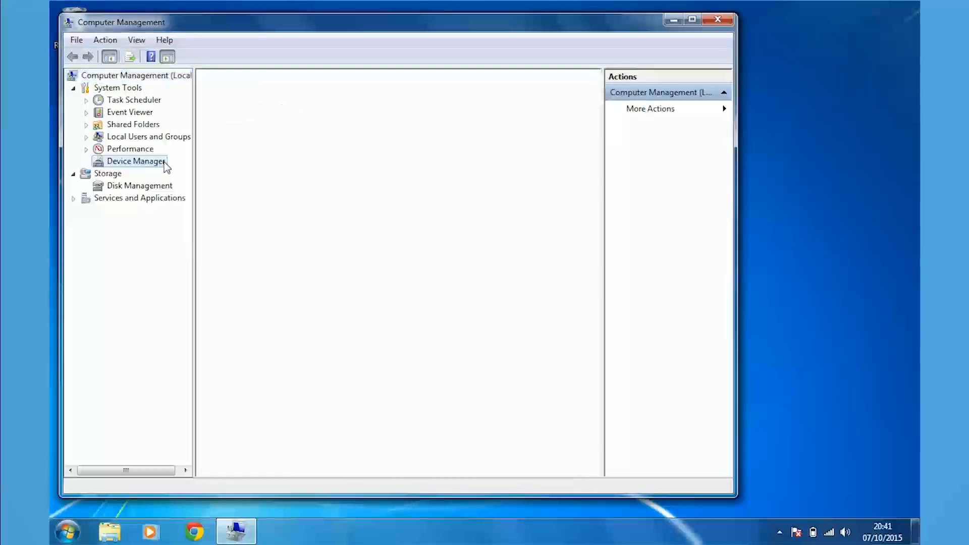
pyautogui.click(135, 162)
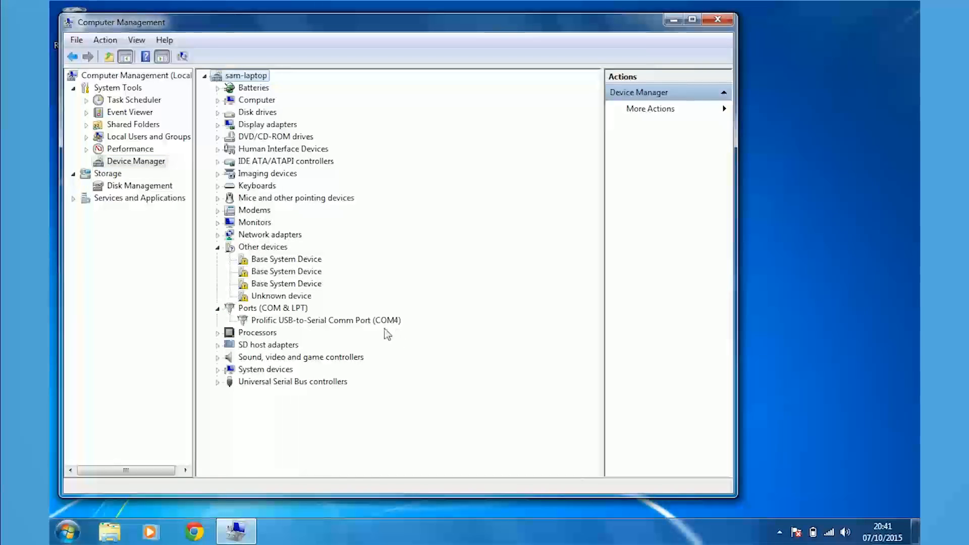
pyautogui.moveTo(470, 314)
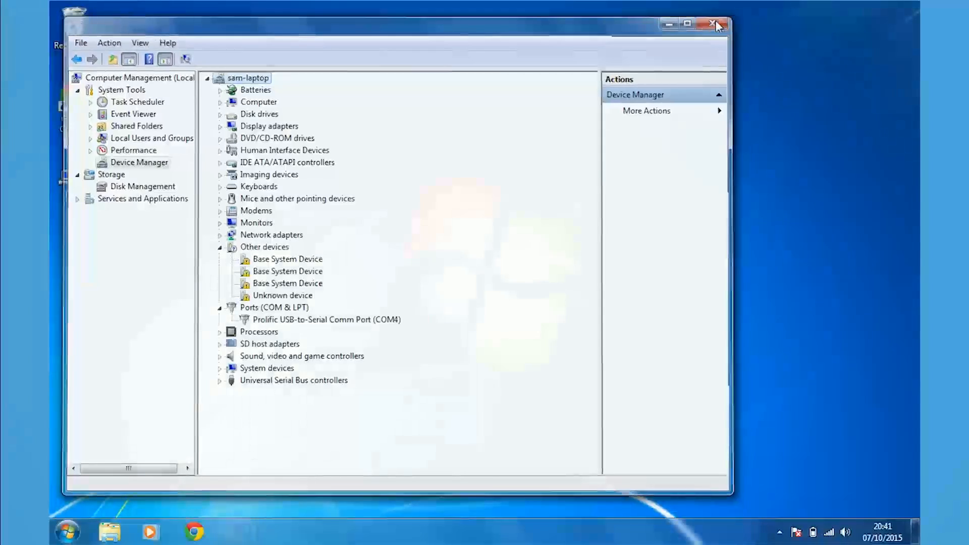
# Step: Close Computer Management, launch PuTTY and set a Serial connection on COM4 at 9600
pyautogui.click(713, 24)
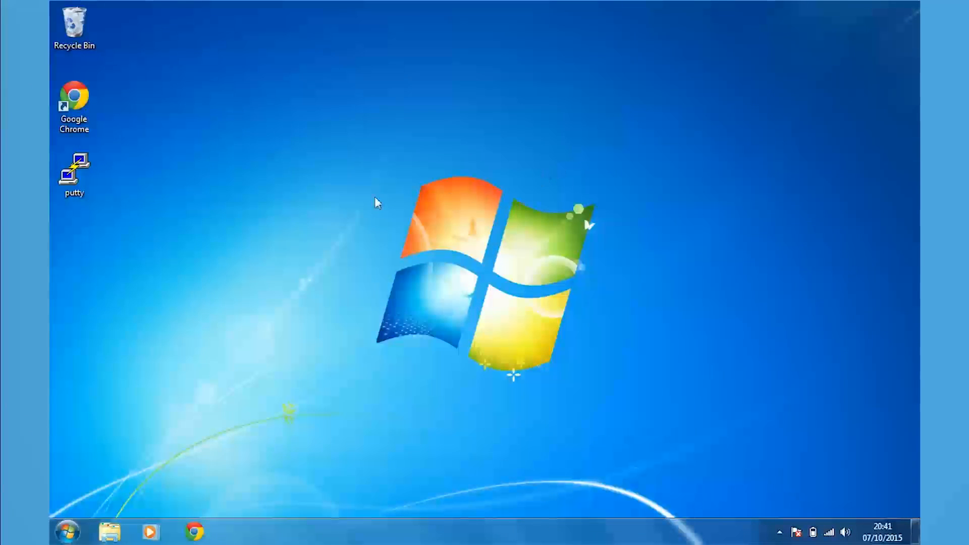
pyautogui.doubleClick(74, 170)
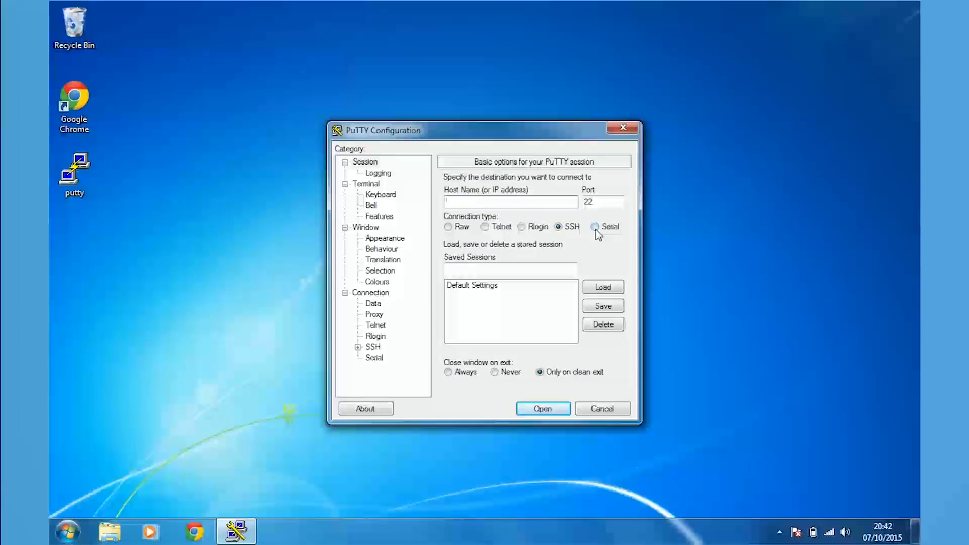
pyautogui.click(595, 226)
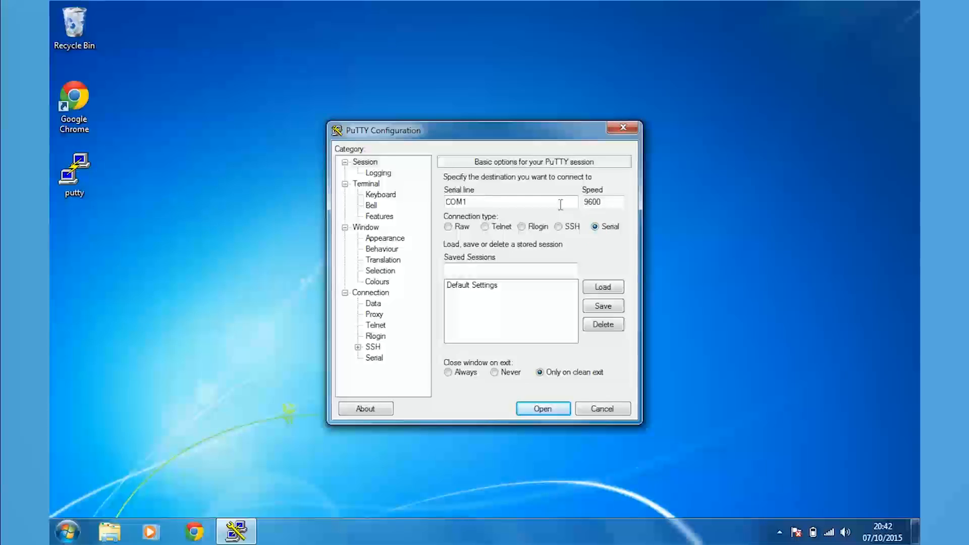
pyautogui.press('Backspace')
pyautogui.write('4')
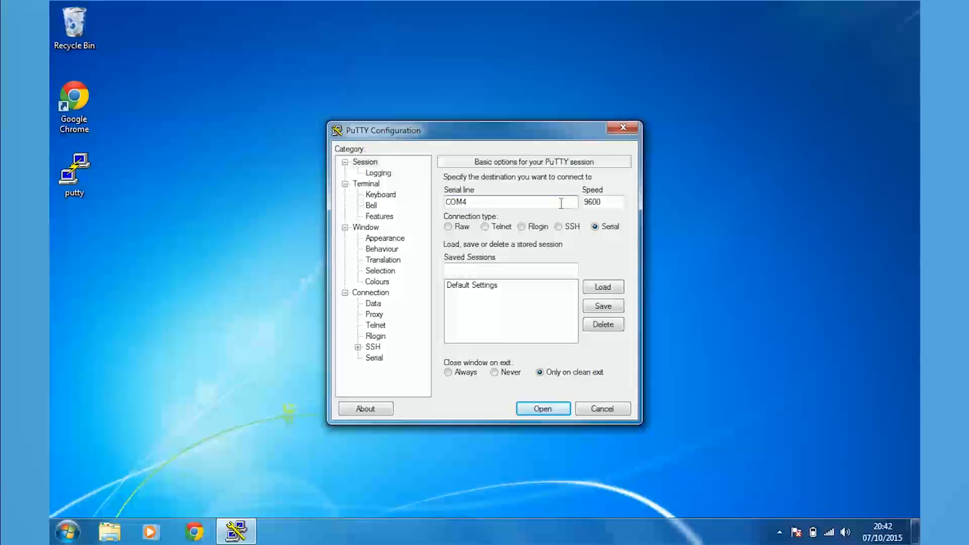
pyautogui.moveTo(380, 359)
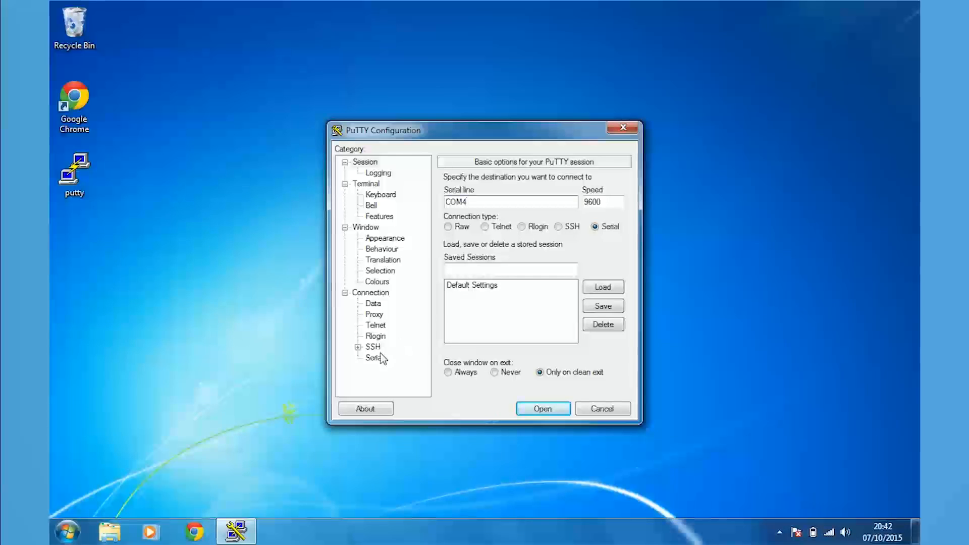
# Step: Set the COM4 serial flow control to None and open the session
pyautogui.click(374, 358)
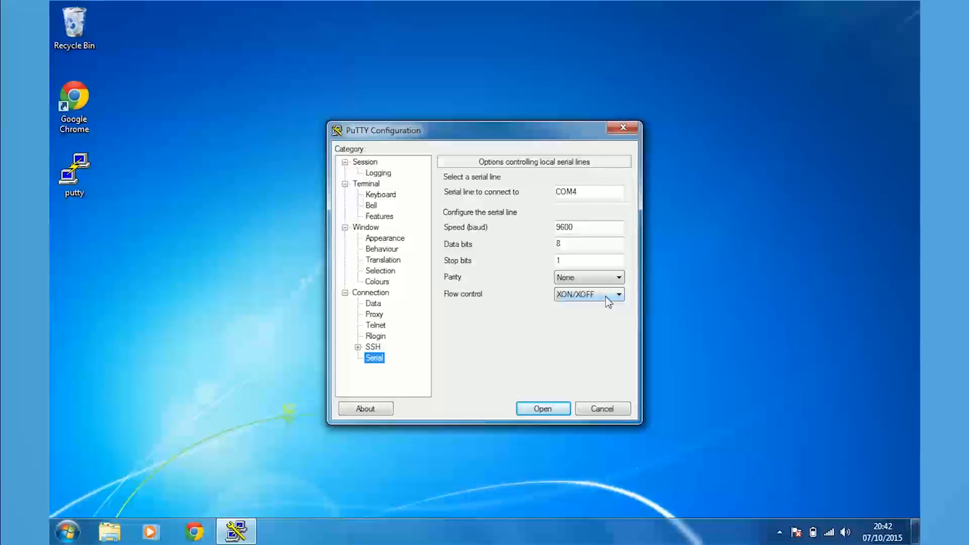
pyautogui.click(618, 293)
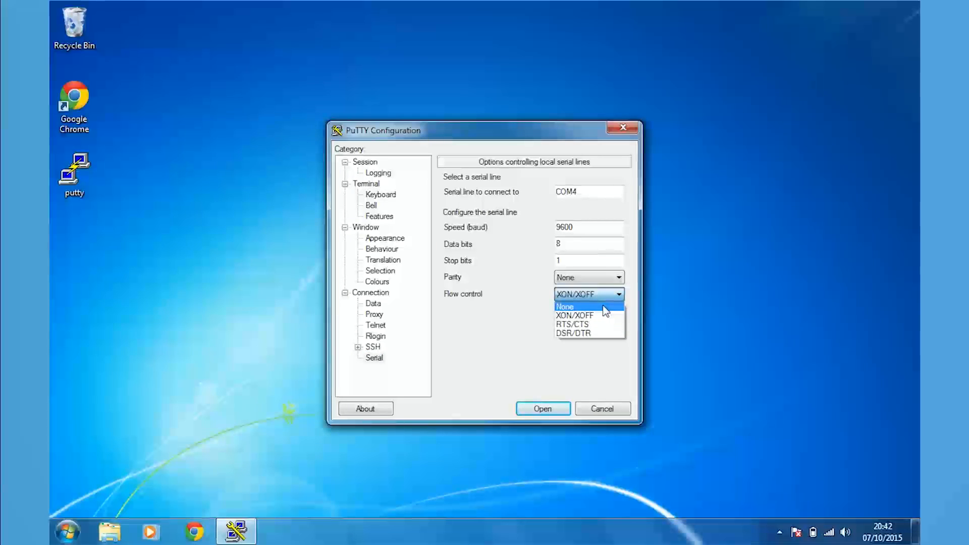
pyautogui.click(565, 307)
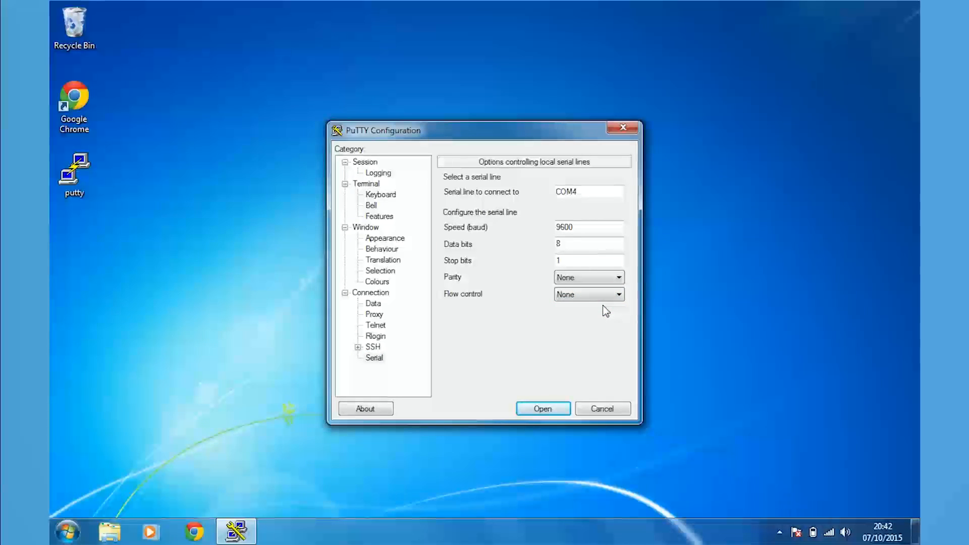
pyautogui.click(542, 408)
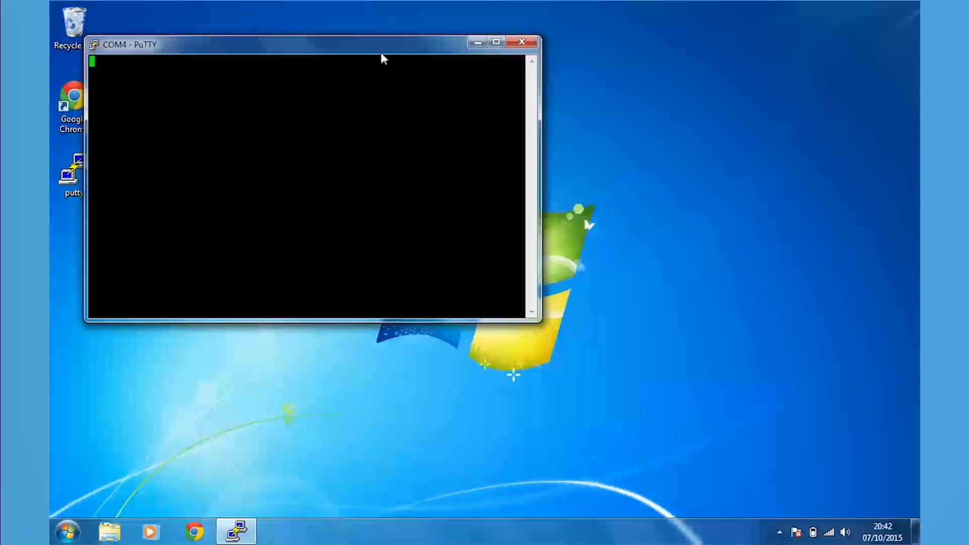
# Step: Move the COM4 terminal to the screen centre and enter username user1
pyautogui.moveTo(380, 44); pyautogui.dragTo(533, 116)
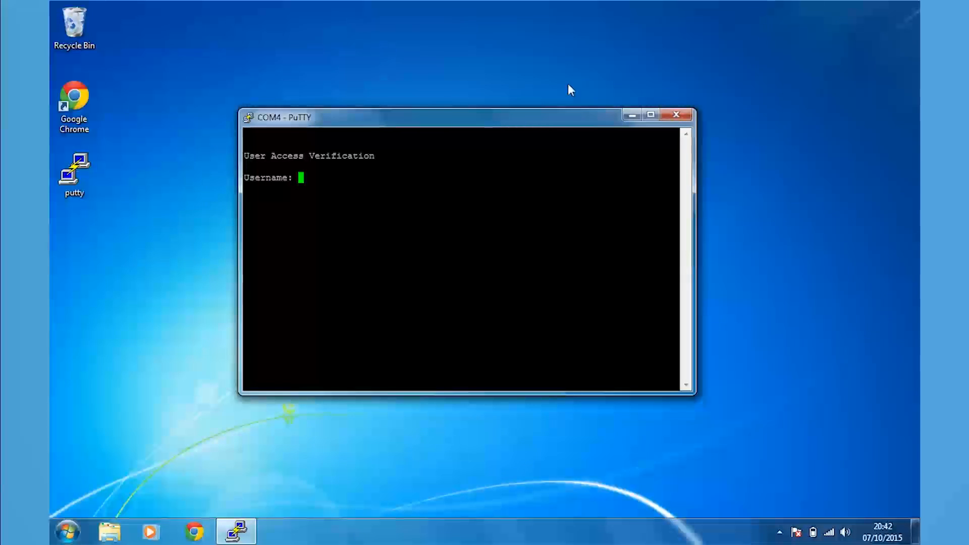
pyautogui.write('user1')
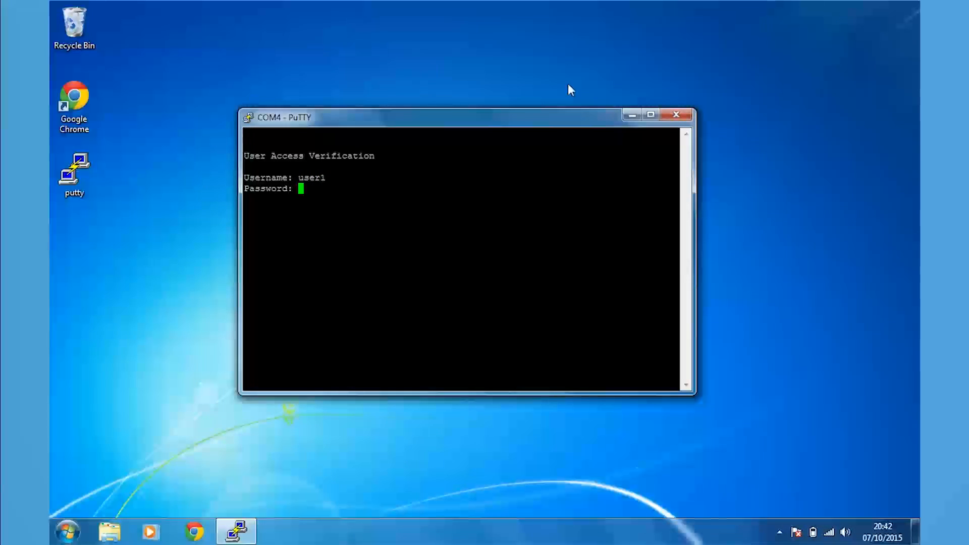